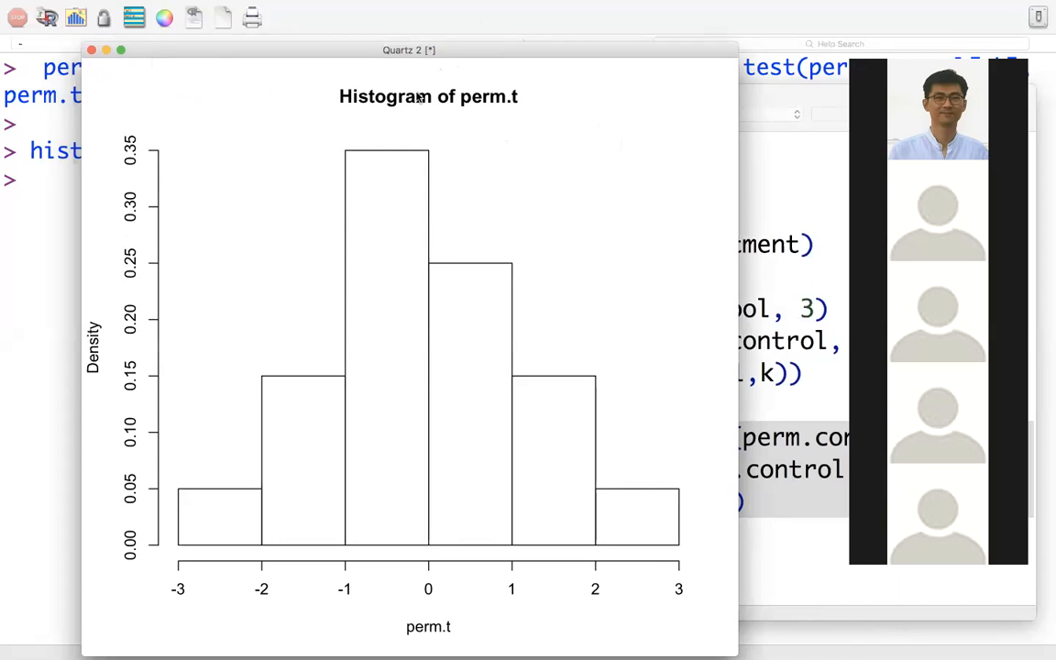
mouse_move(195, 56)
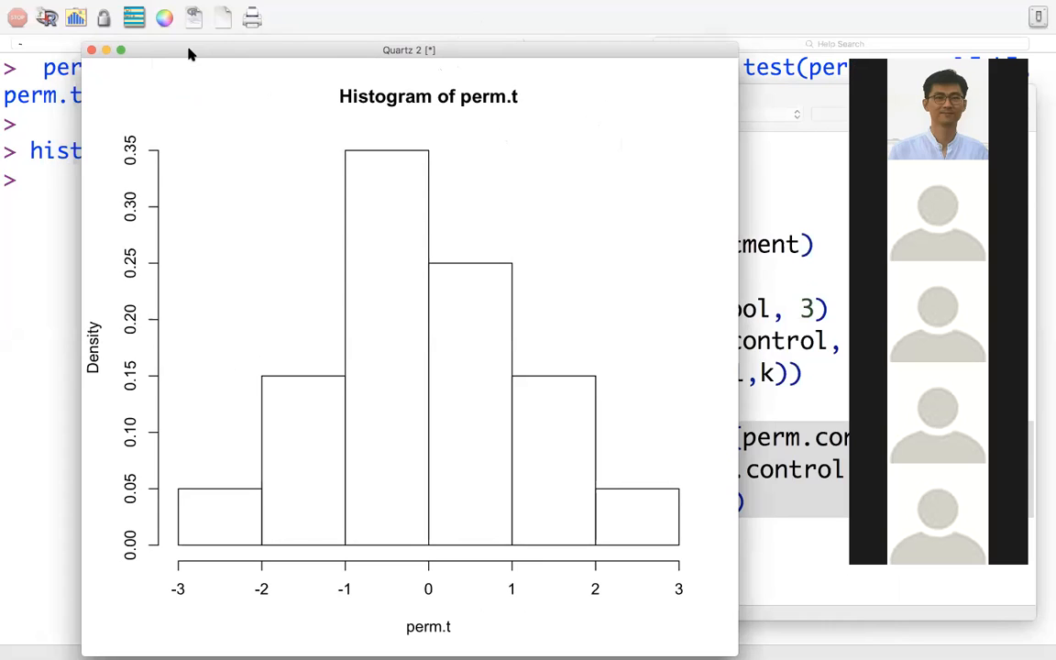
Drag the perm.t histogram window aside so the script editor shows
left_click_drag(191, 50, 194, 54)
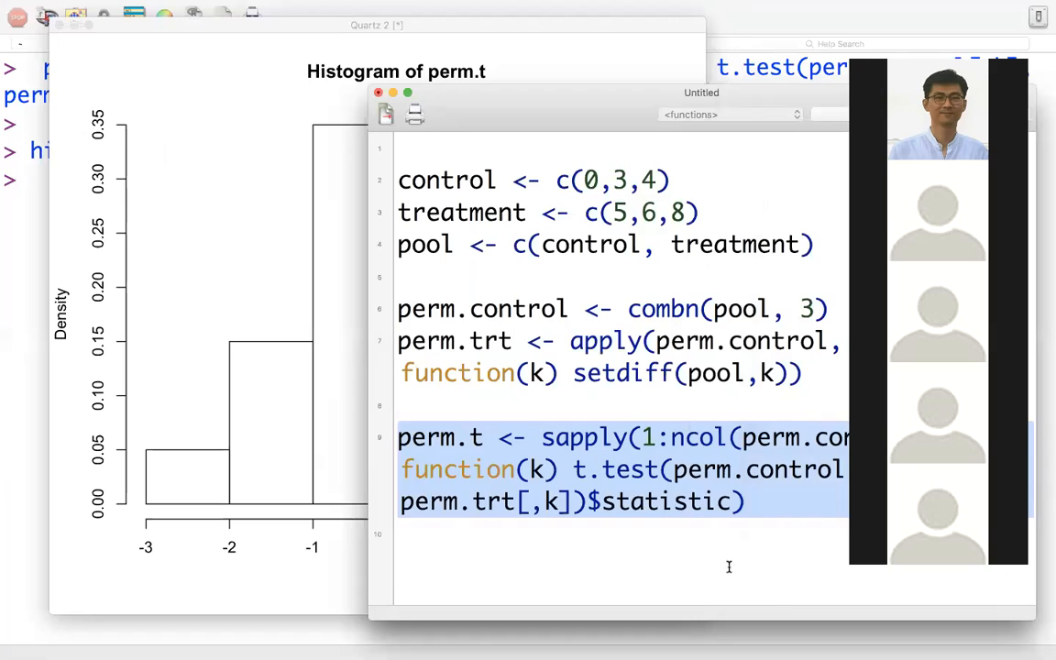
Add t.test(control, treatment)$statistic on line 11, giving observed t -2.683282
left_click(729, 566)
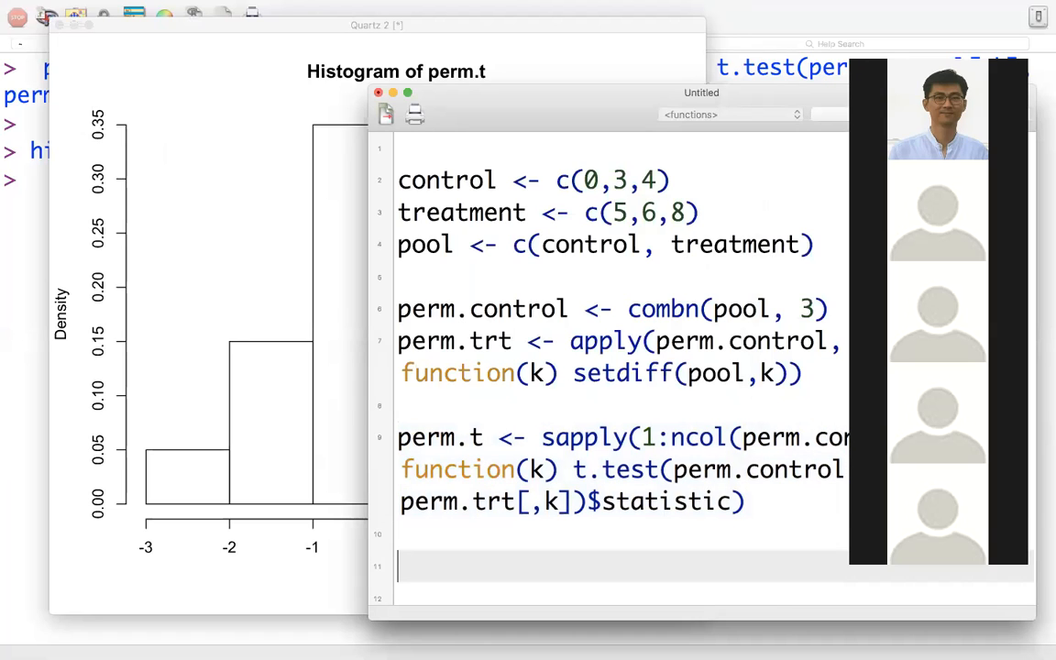
type("t.test()")
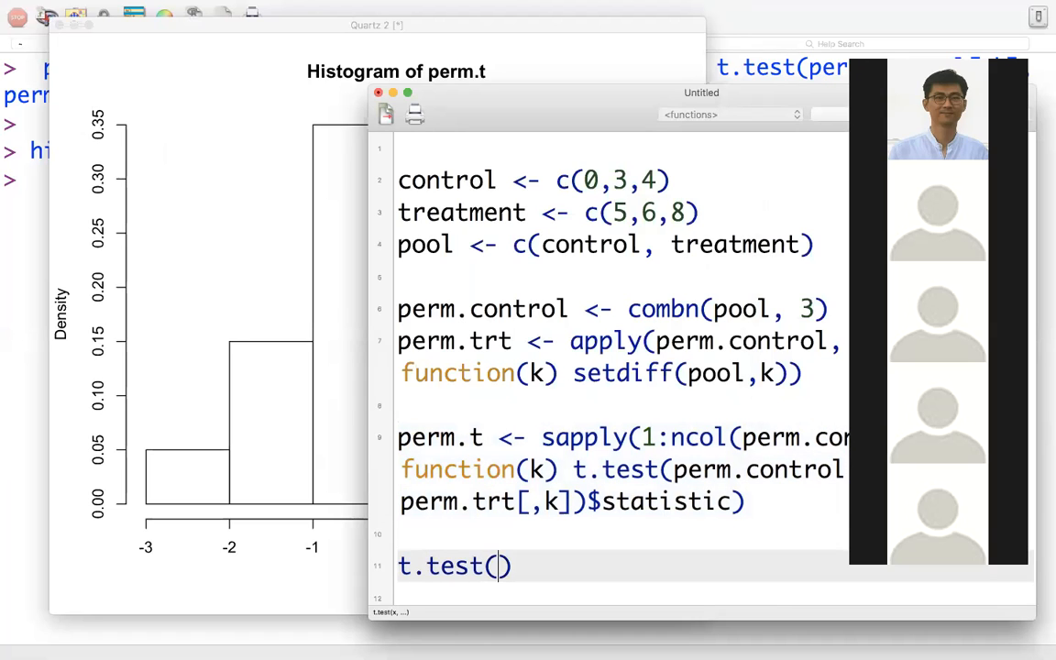
type("control, treatment")
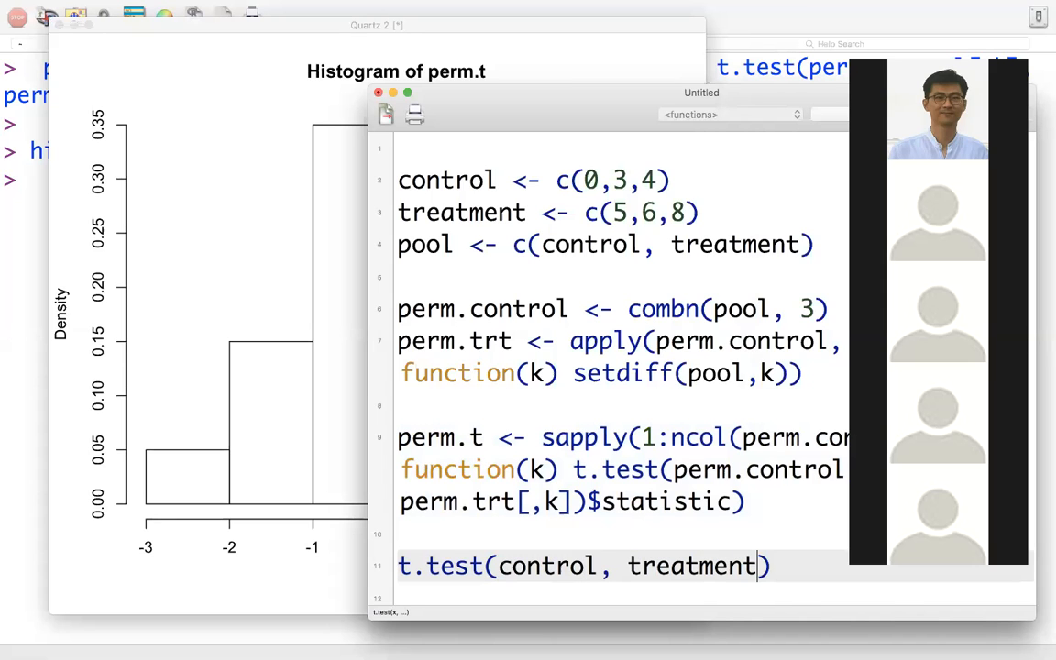
left_click_drag(701, 92, 499, 29)
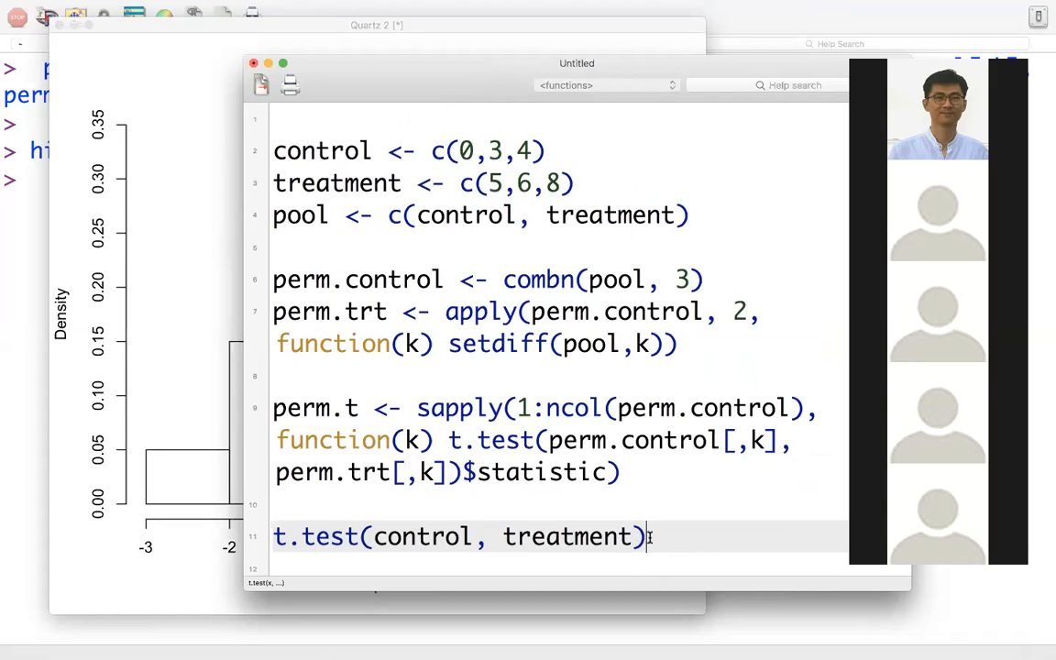
type("$stat")
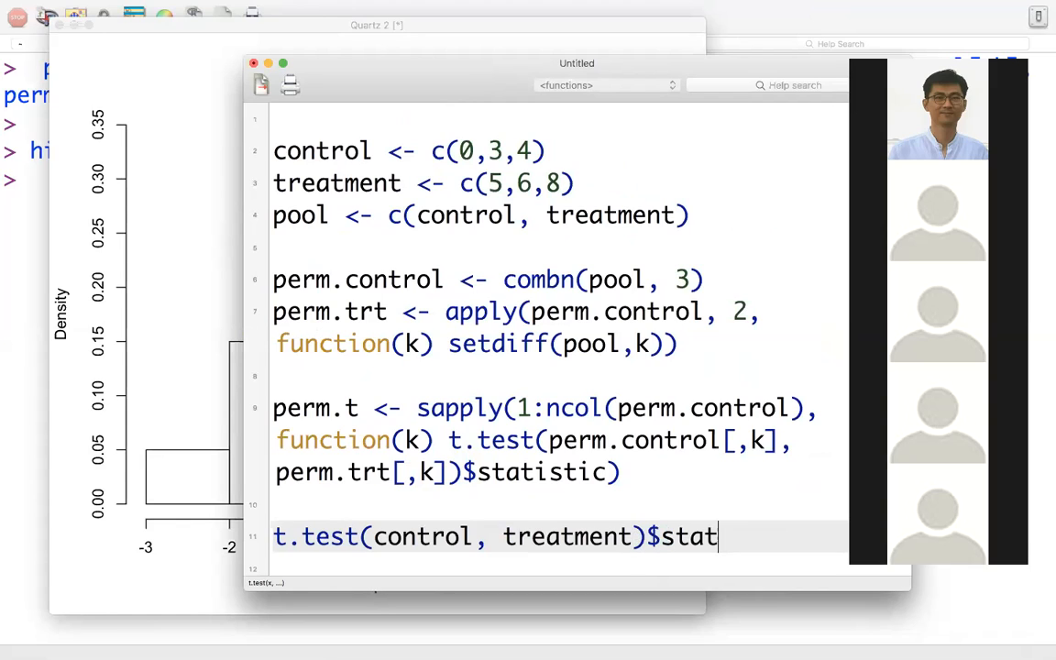
type("ist")
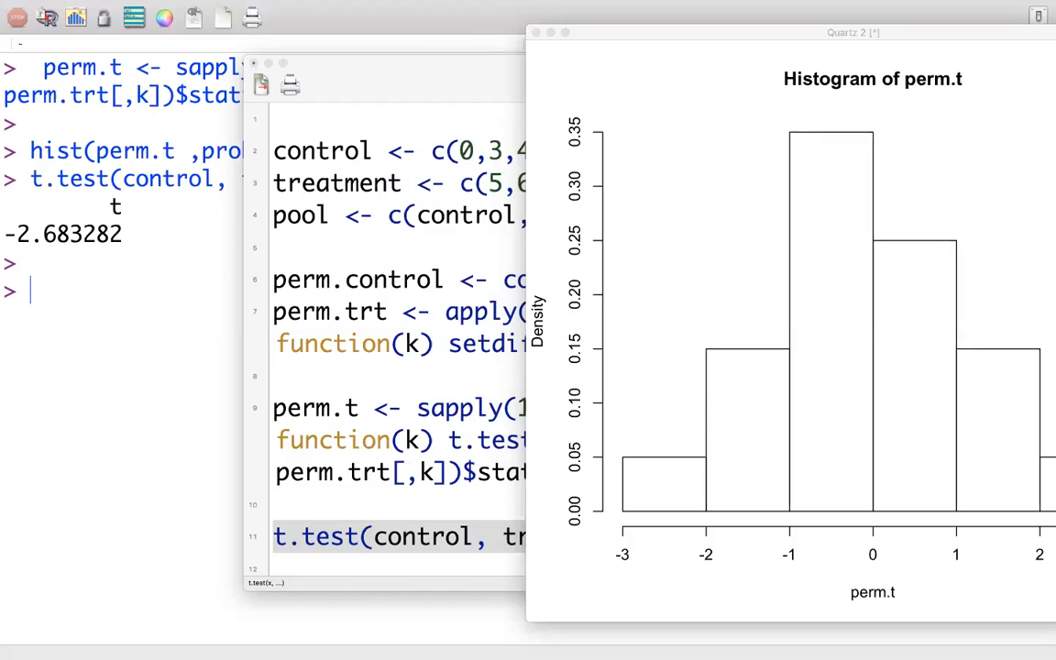
mouse_move(331, 89)
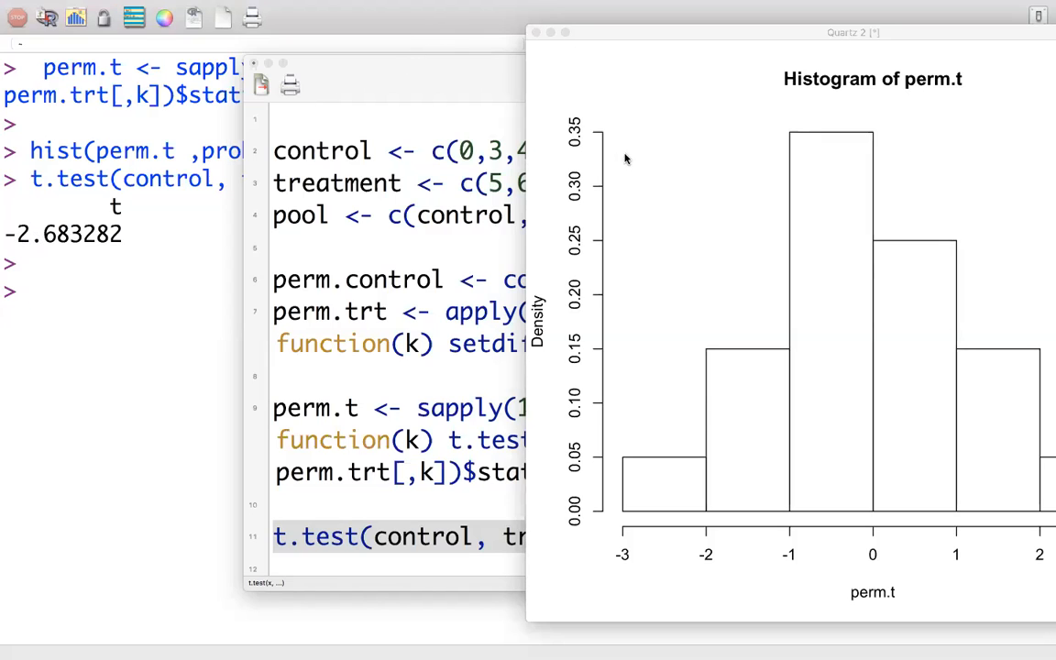
mouse_move(396, 110)
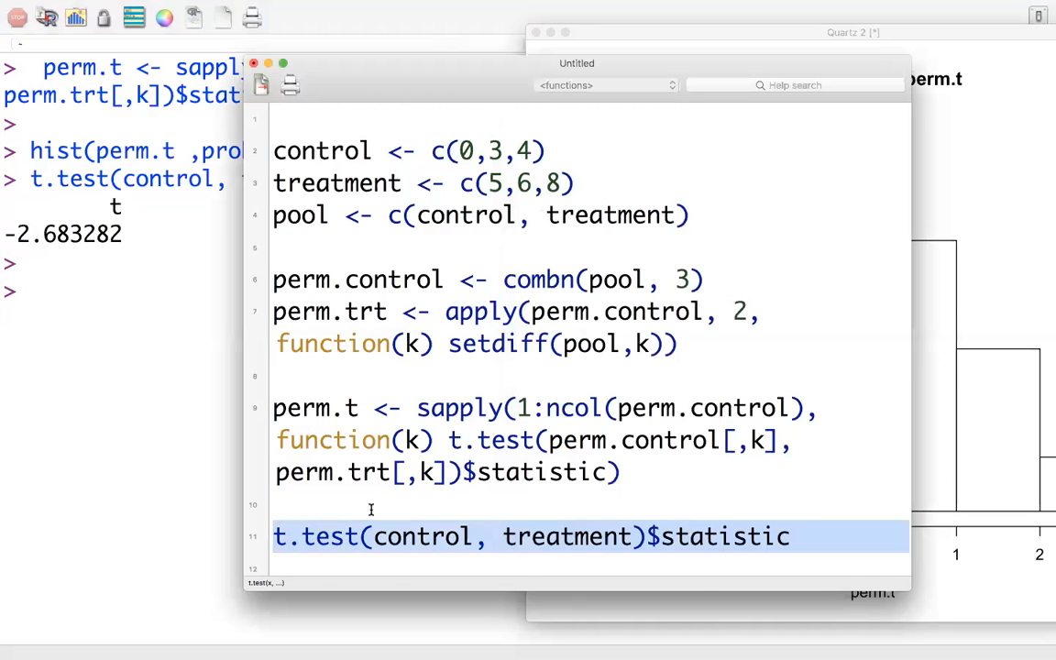
Add and run abline(v=-2.683) to draw the observed t on the histogram
left_click(805, 535)
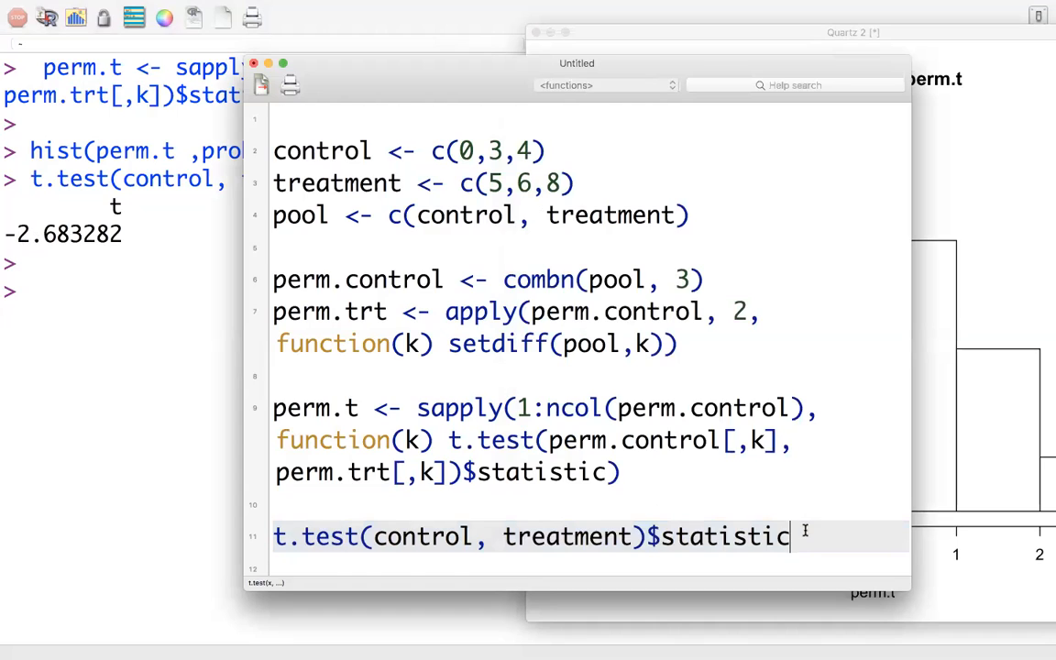
type("abline()")
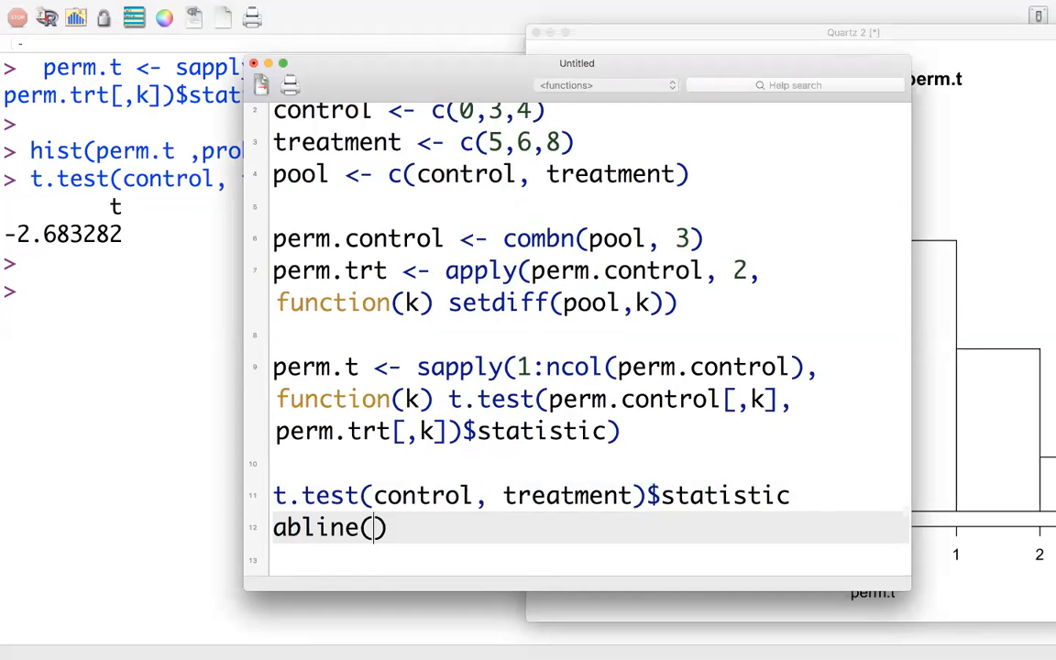
type("v=-2")
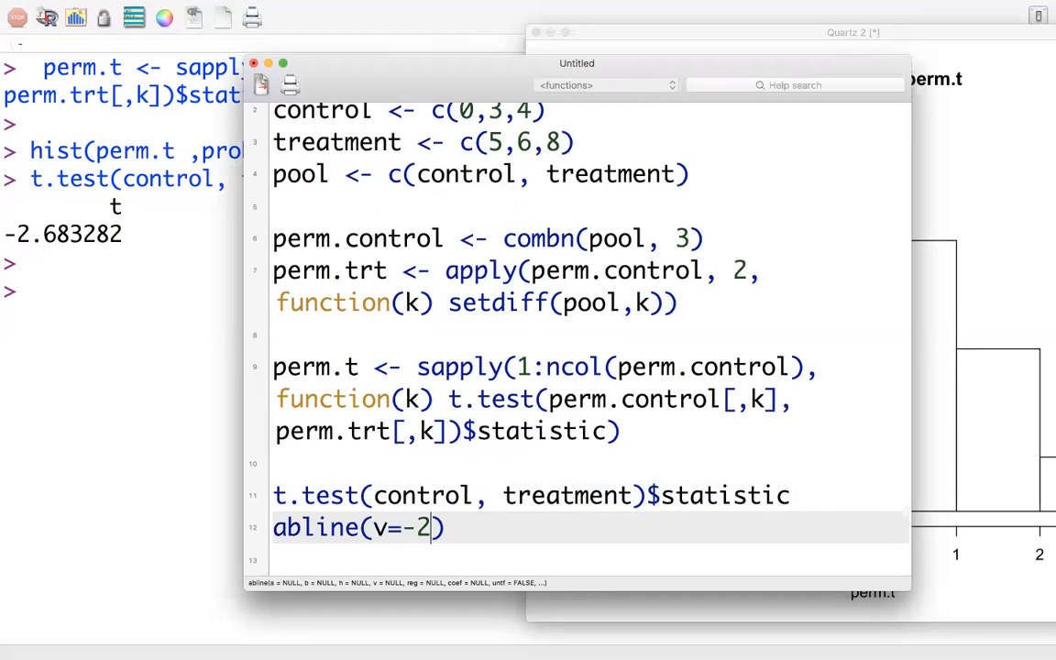
type(".683")
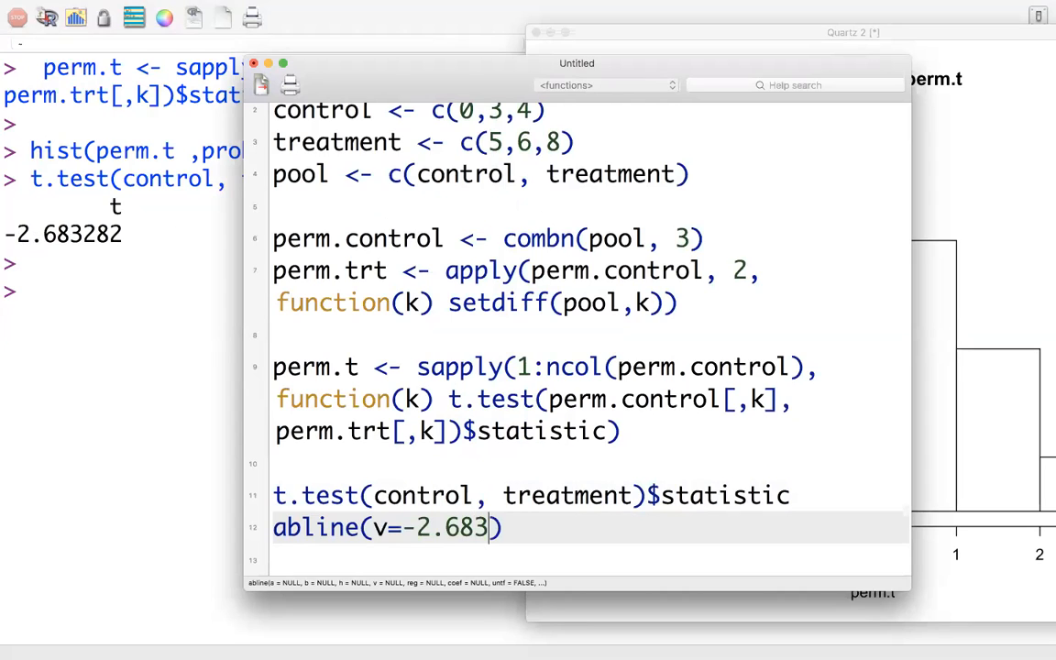
triple_click(385, 528)
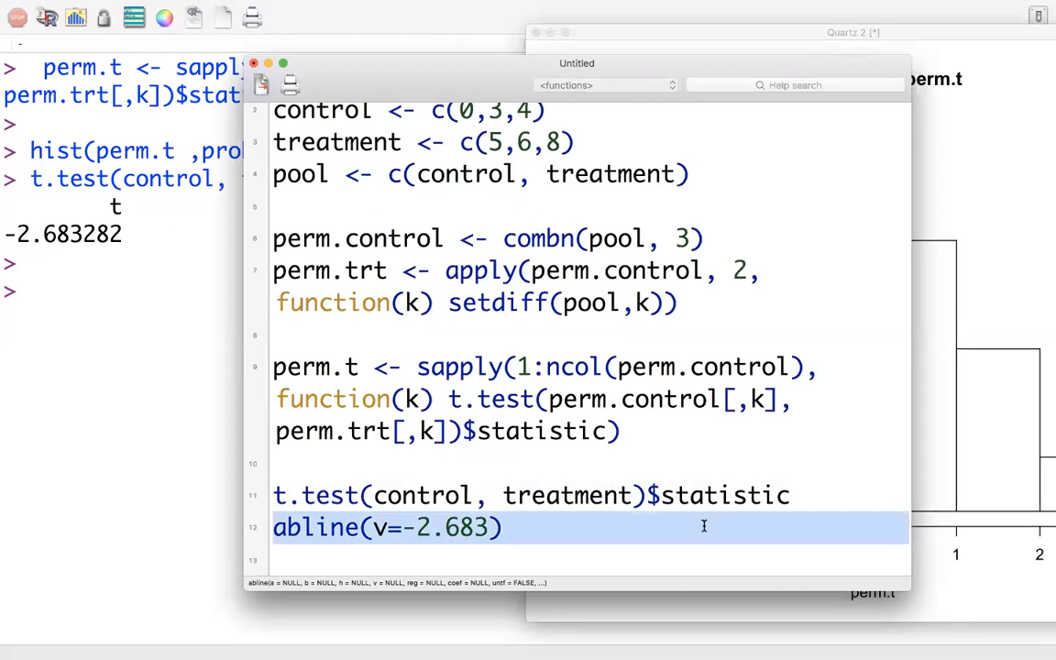
key("Enter")
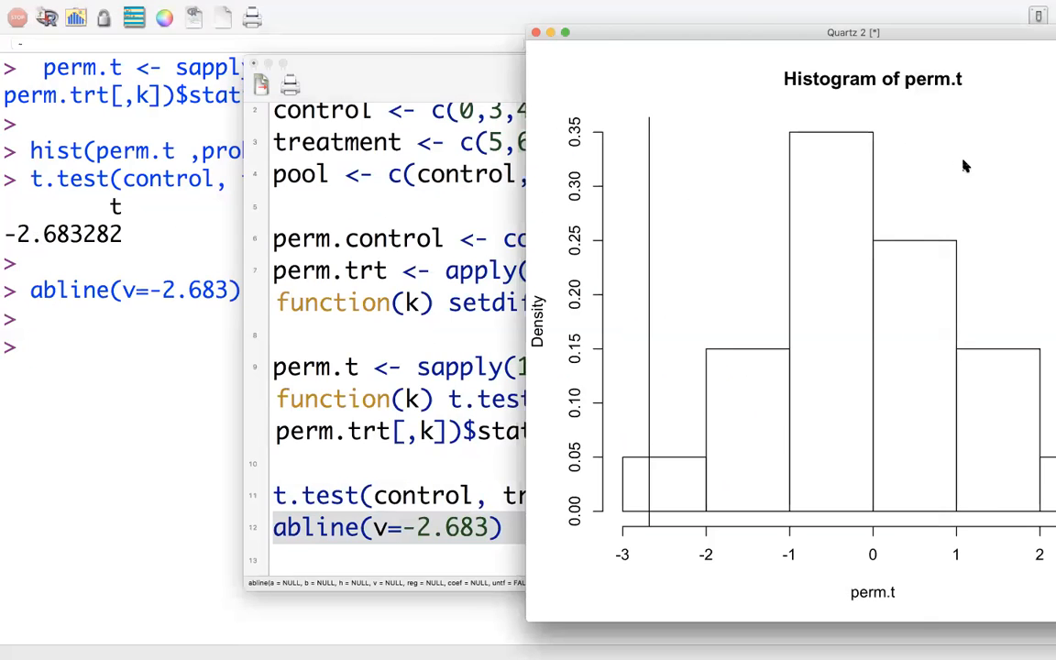
mouse_move(635, 373)
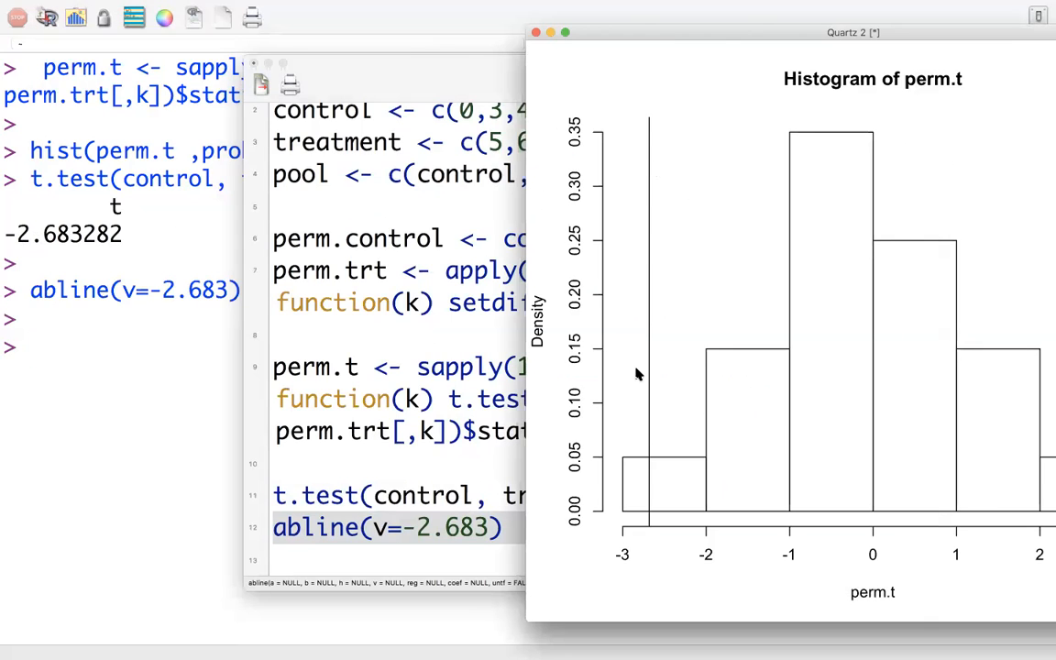
mouse_move(643, 489)
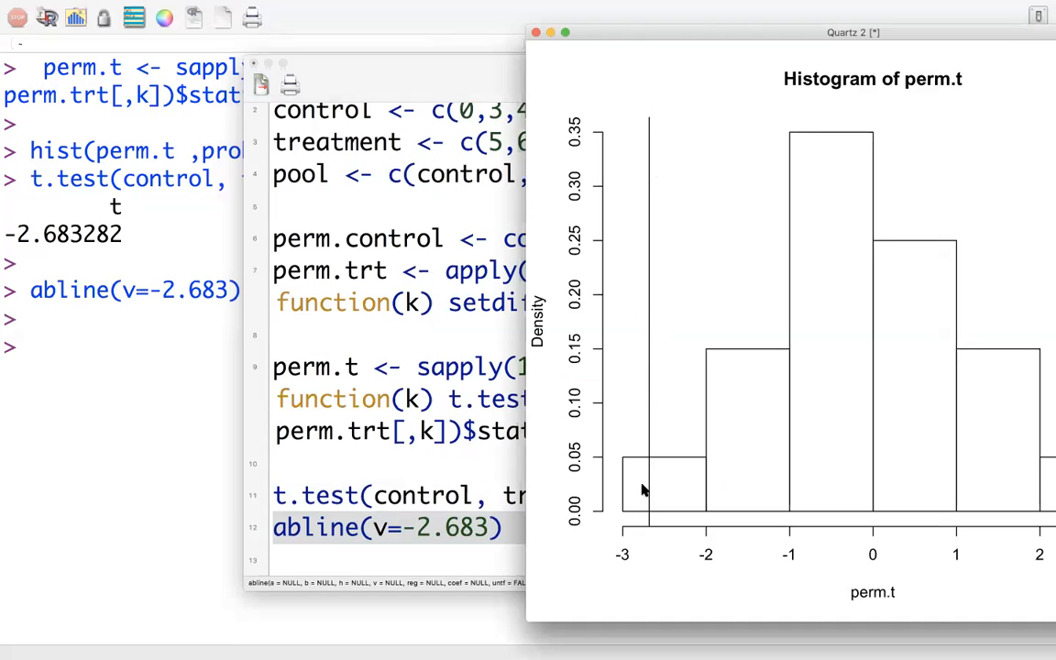
mouse_move(624, 491)
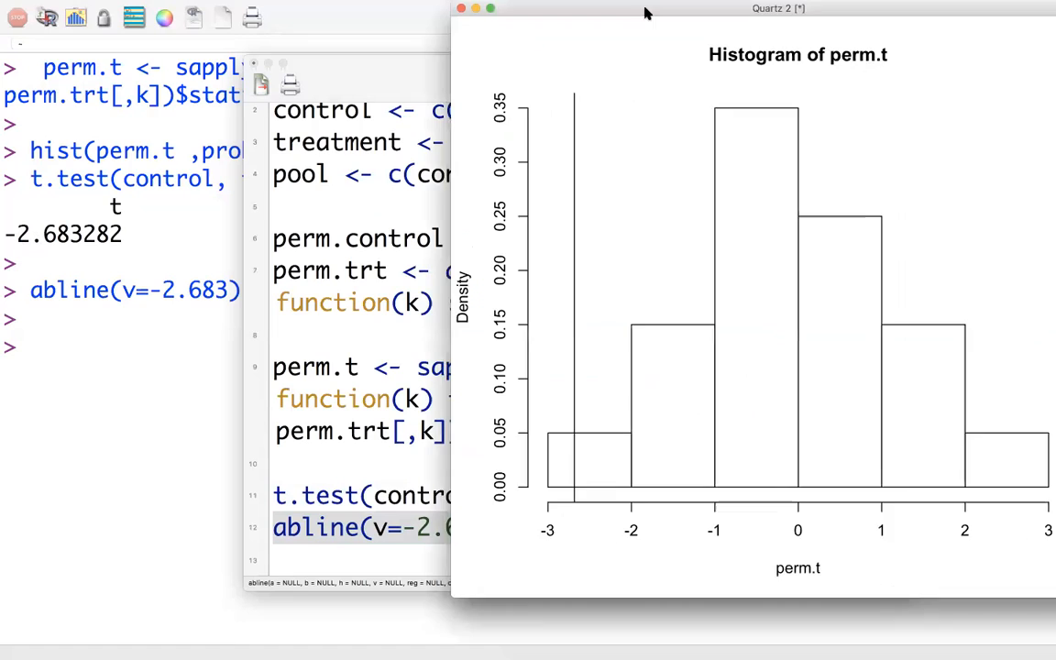
Store the observed statistic as t.obs and write the comparison perm.t <= t.obs
left_click_drag(646, 12, 766, 36)
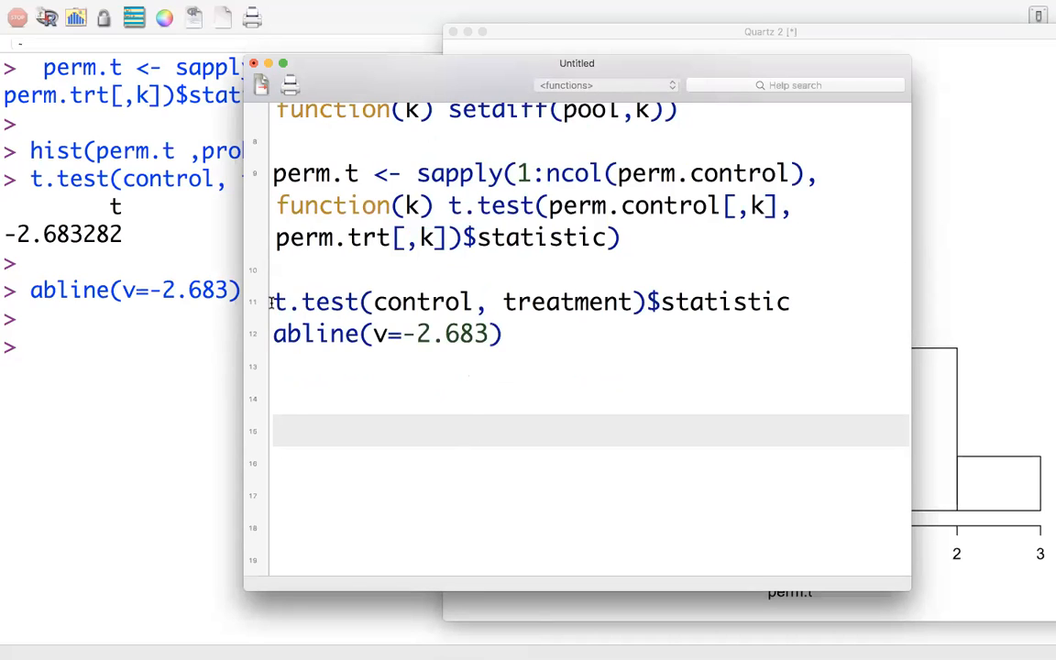
type(".obs <-")
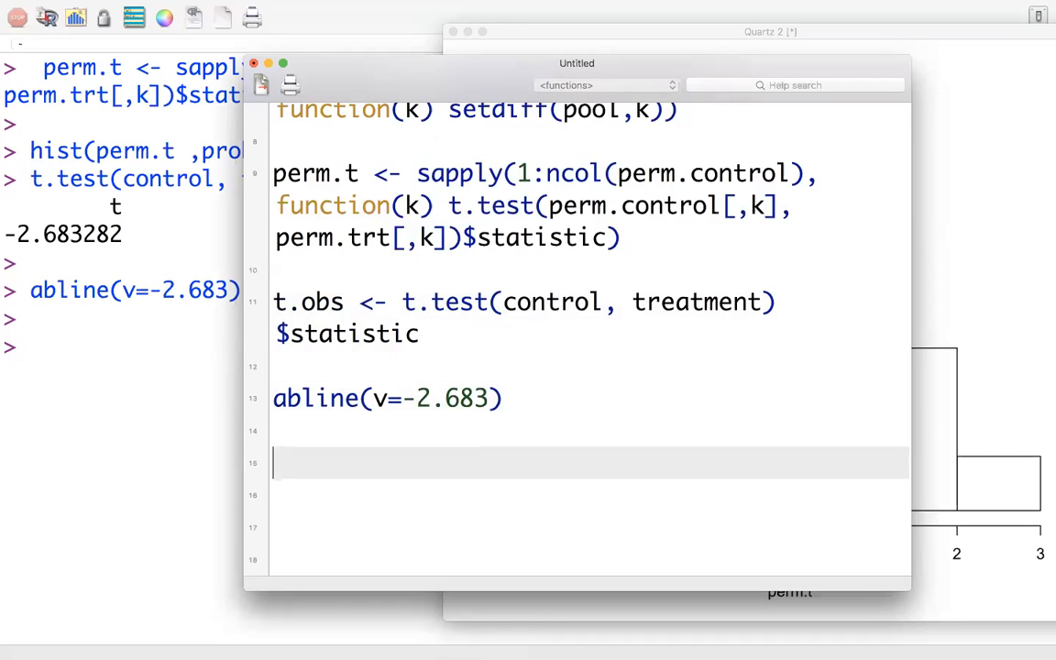
type("perm.t")
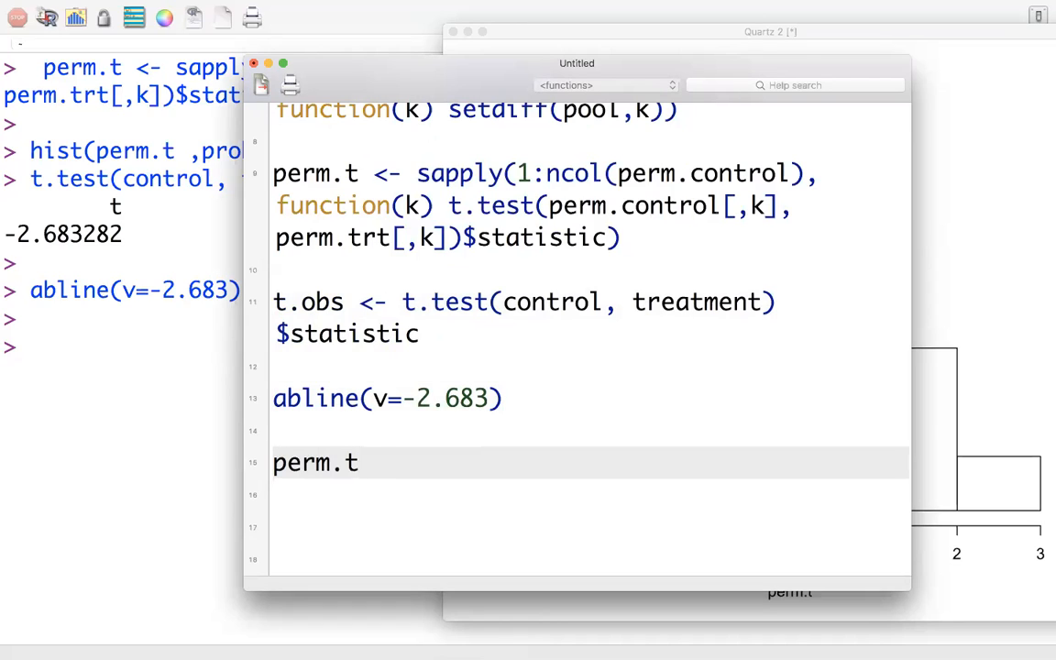
type("<=")
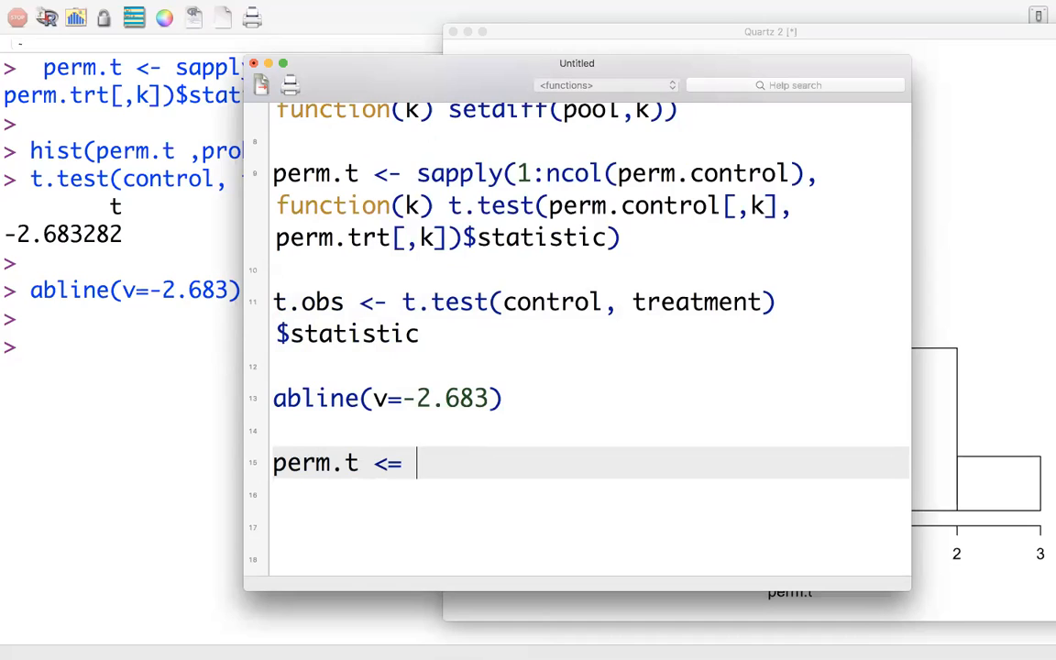
type("t.obs)")
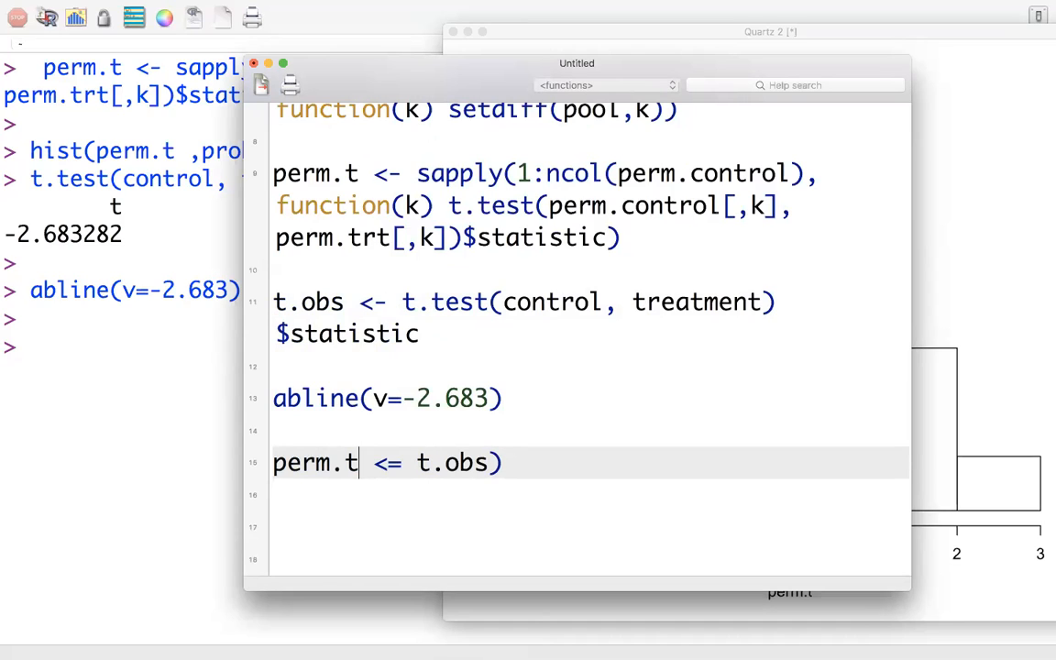
type("()")
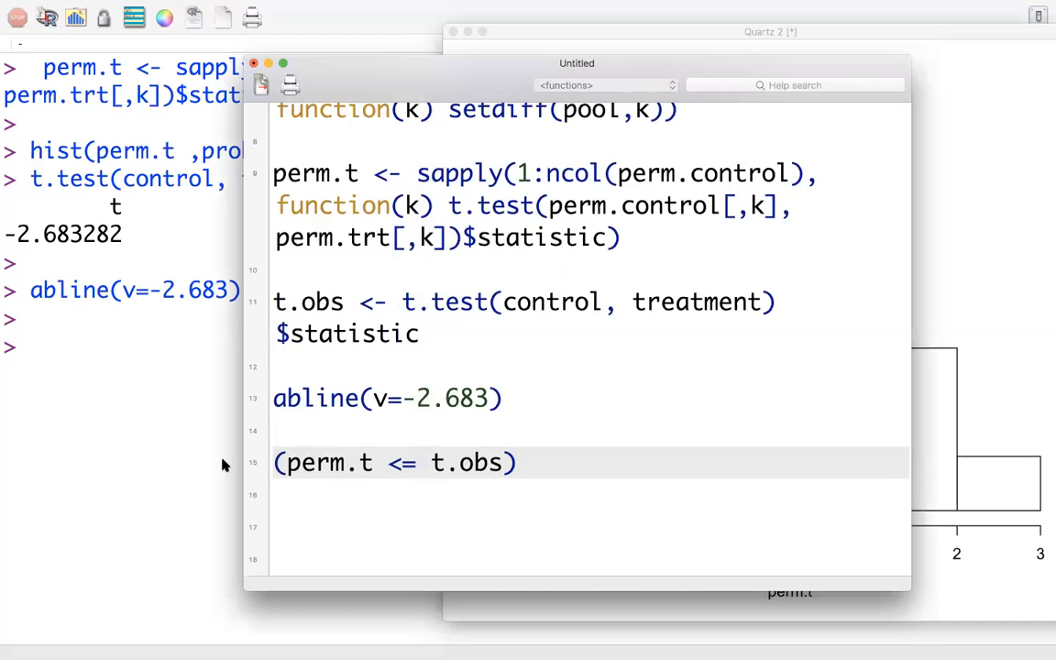
Complete the line as sum(perm.t <= t.obs)/ncol(perm.control) * 2
type("su")
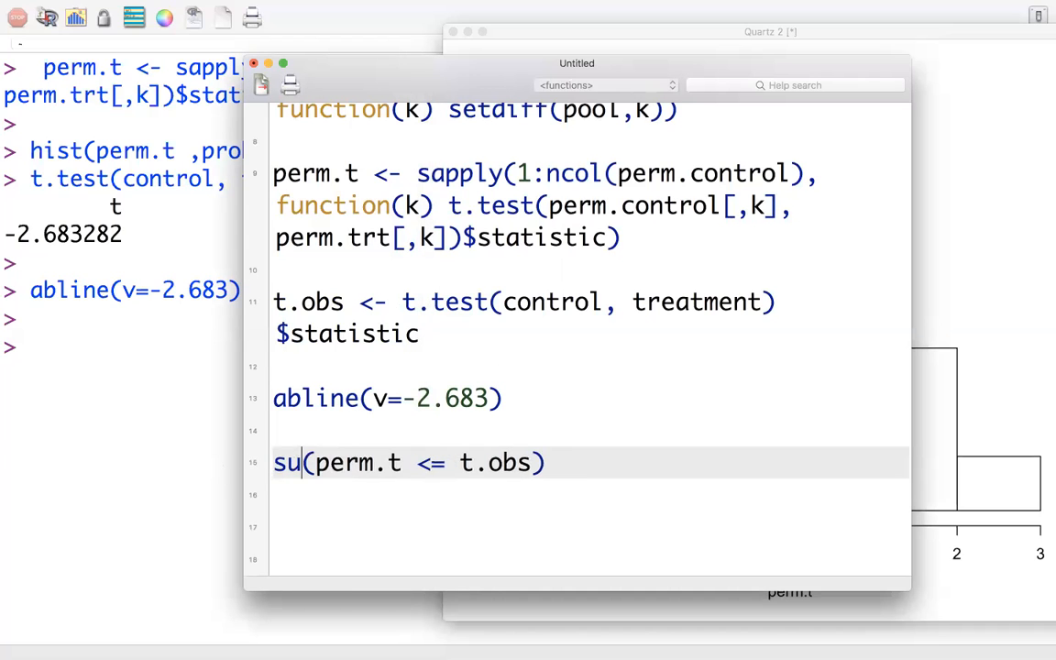
type("m")
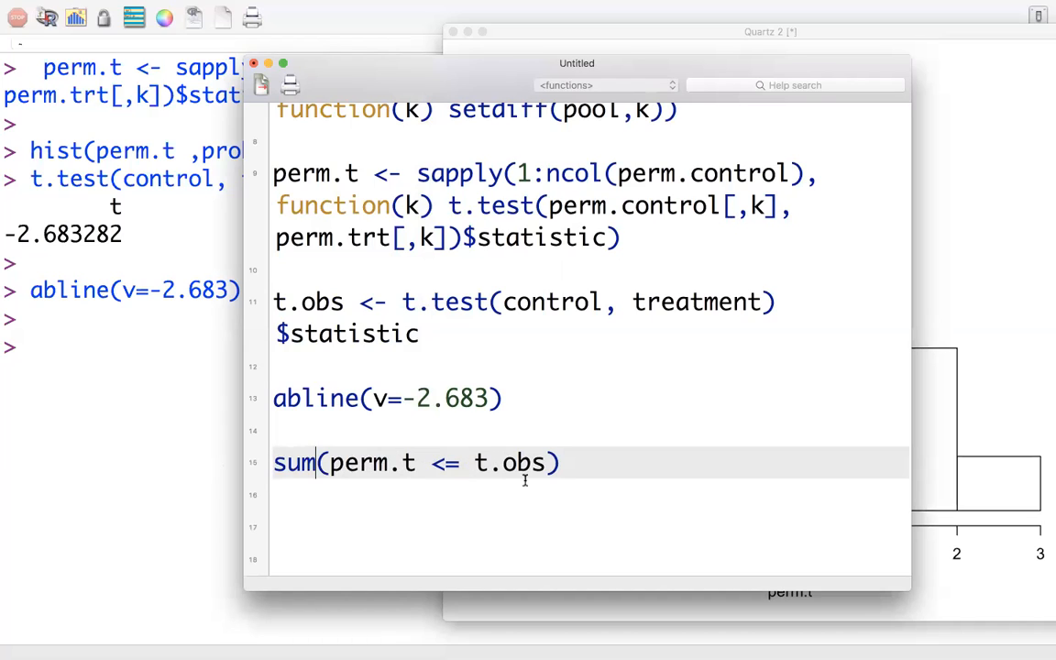
mouse_move(580, 465)
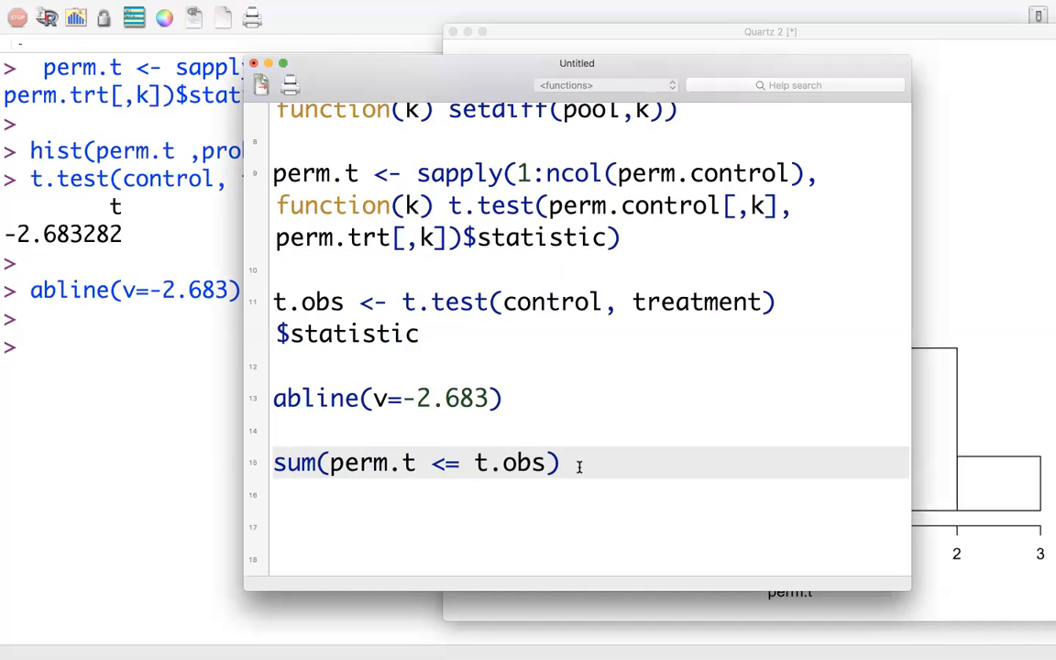
type("/")
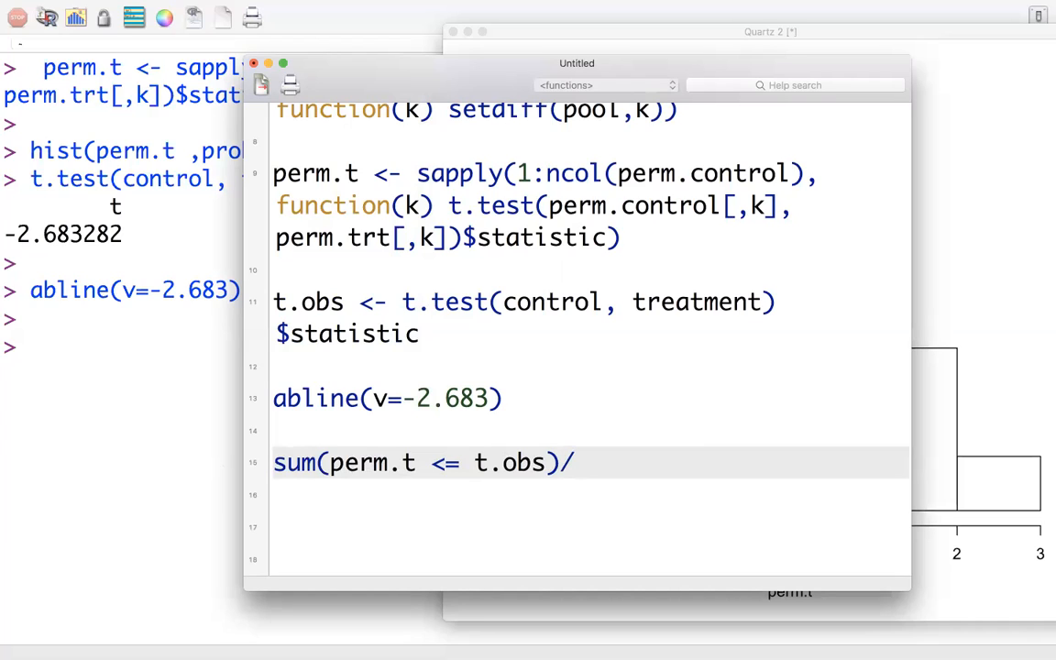
type("ncol()")
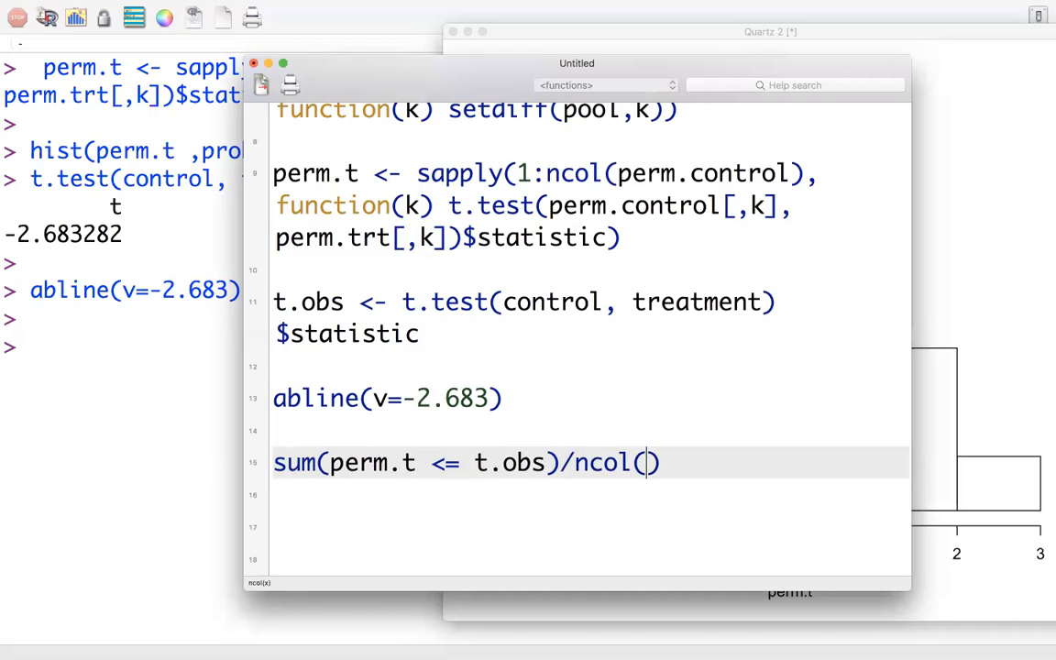
type("perm.")
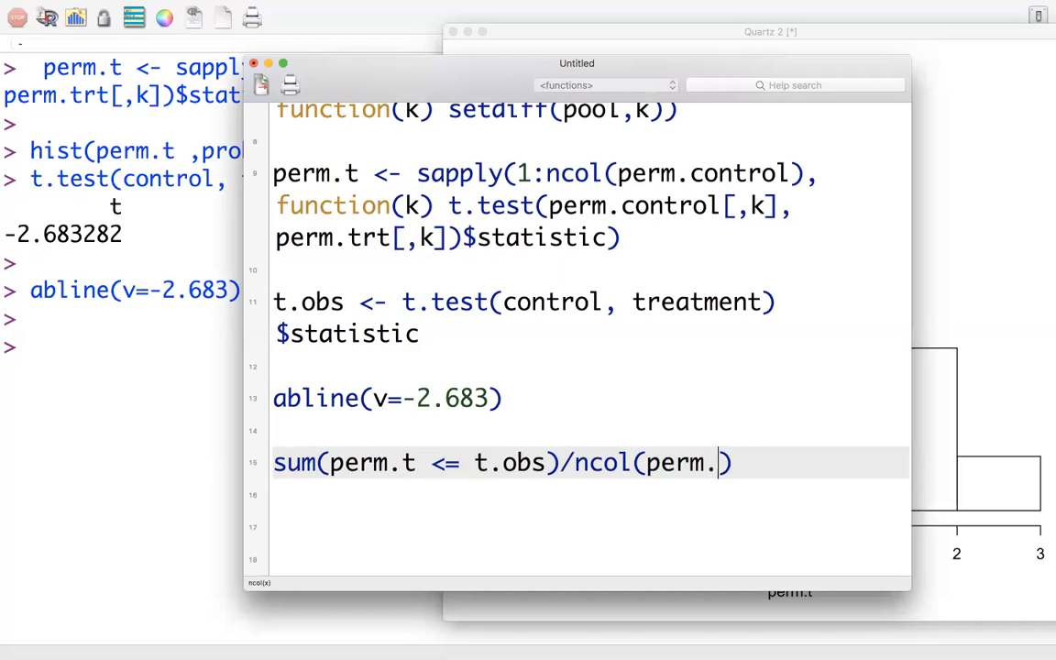
type("control")
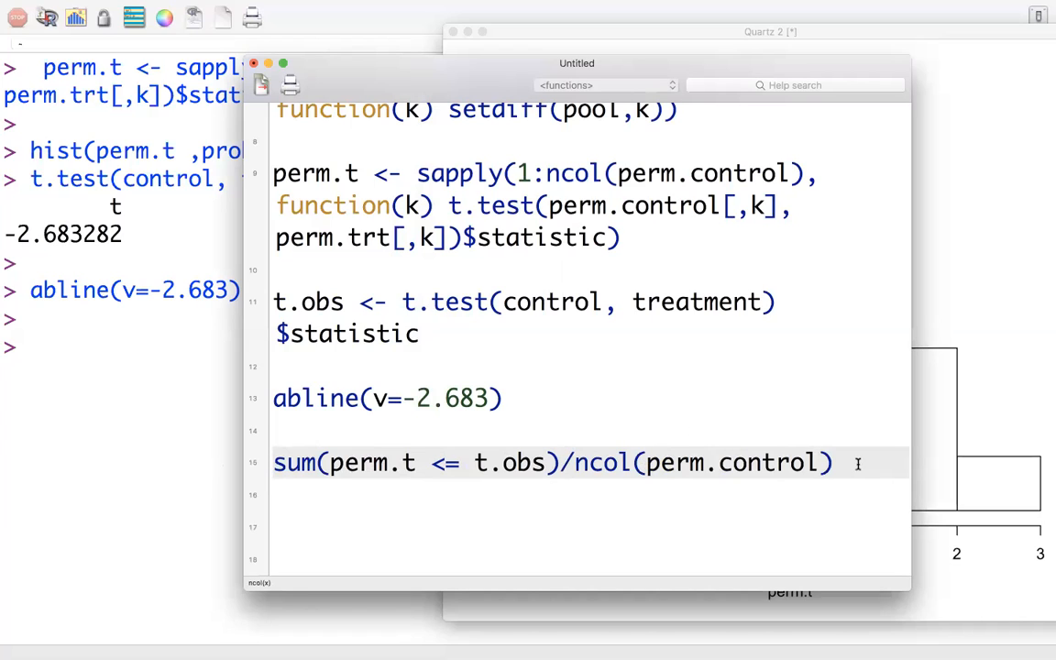
type("*")
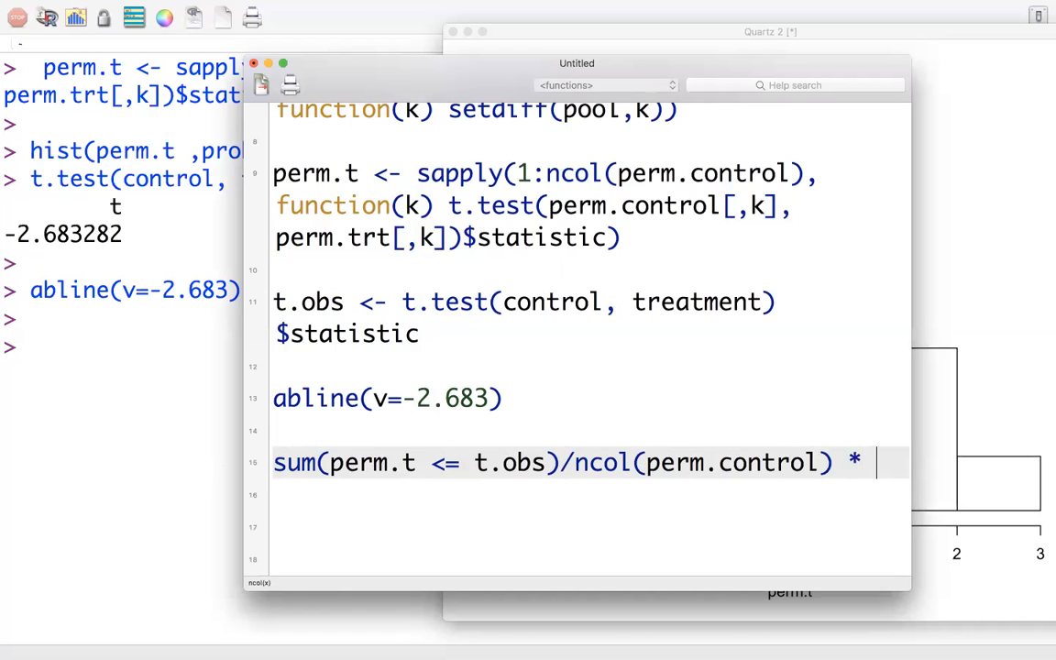
type("2")
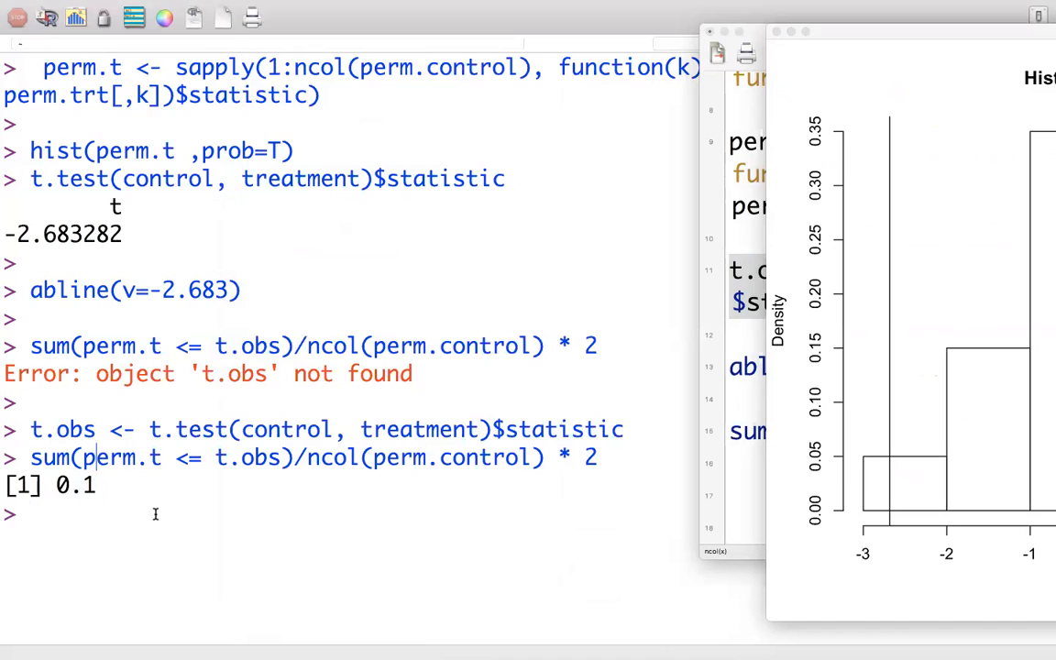
Start a new t.test call in the console below the permutation p-value 0.1
type("t.test(control,")
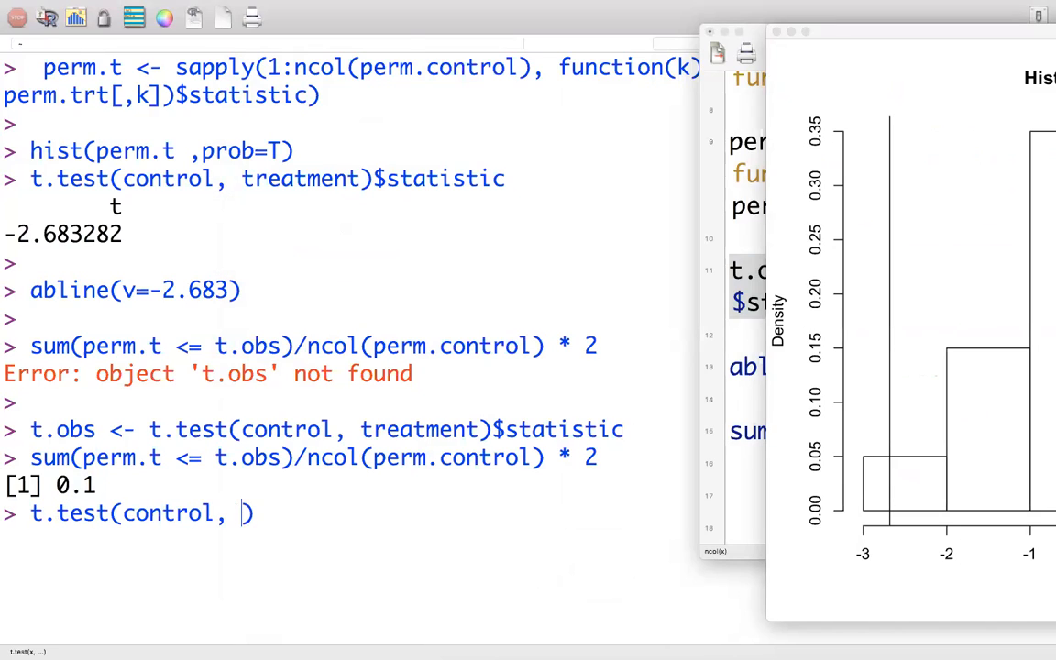
Run t.test(control, treatment) and highlight Welch p-value 0.06031 and permutation p-value 0.1
type("treatent")
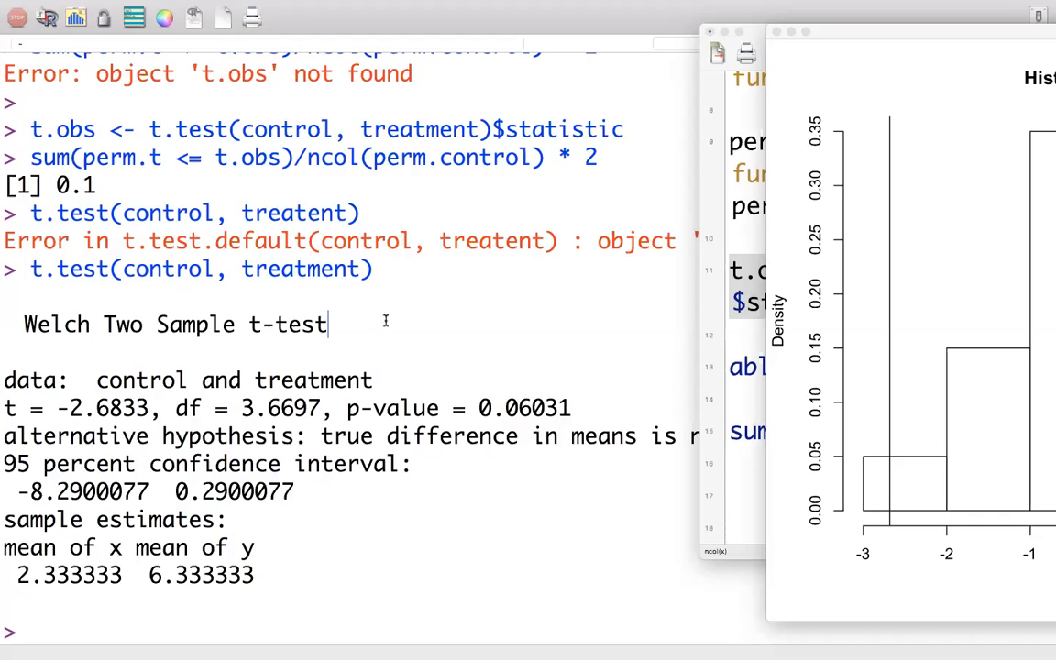
double_click(516, 408)
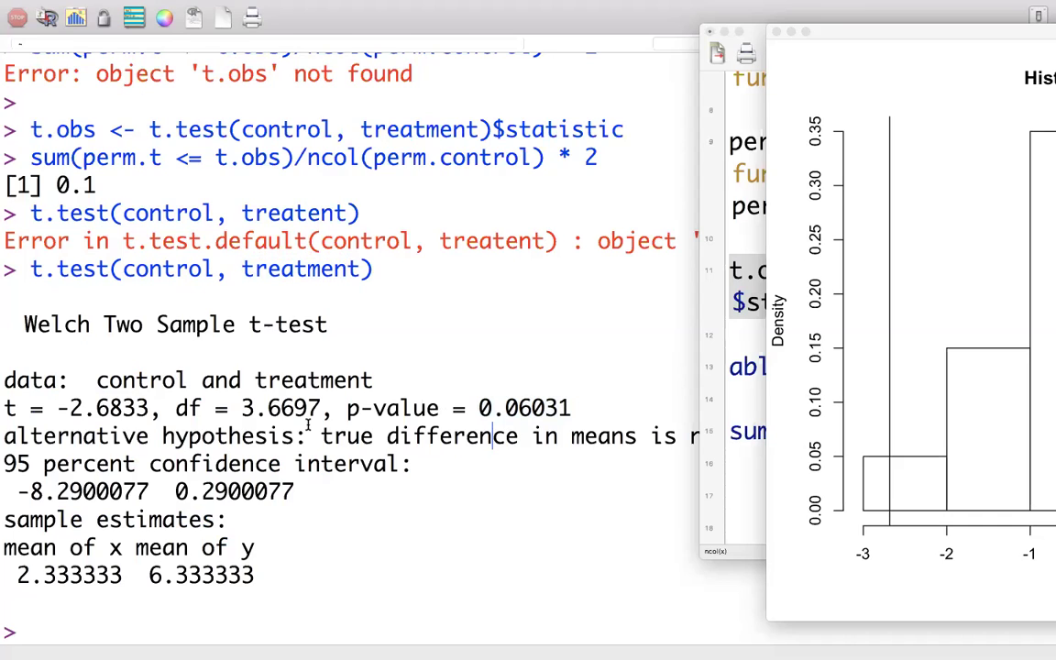
double_click(506, 408)
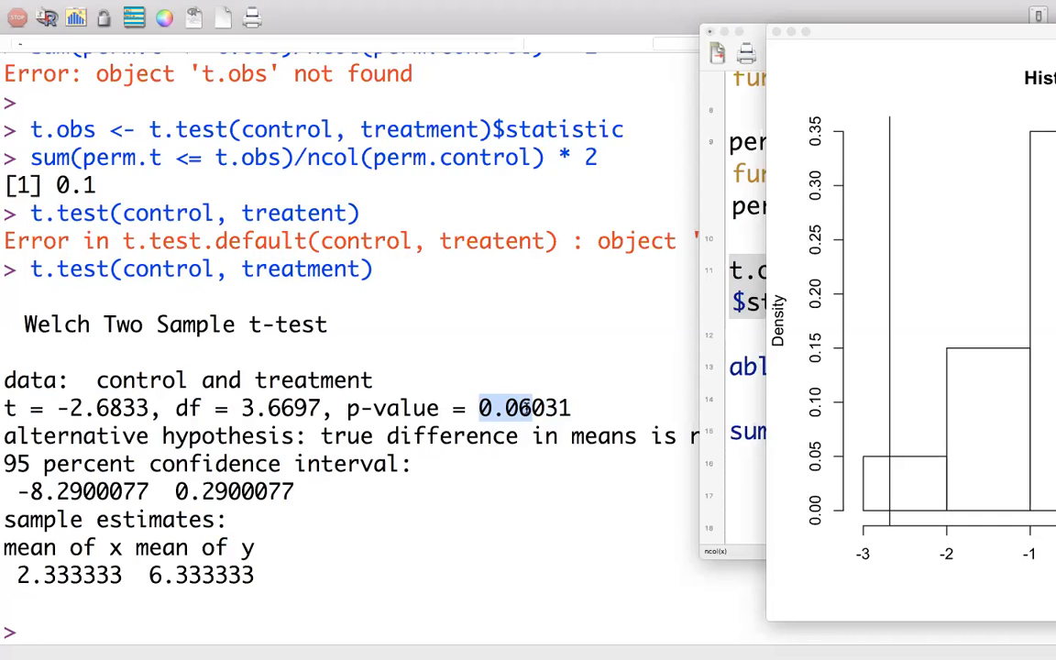
mouse_move(376, 408)
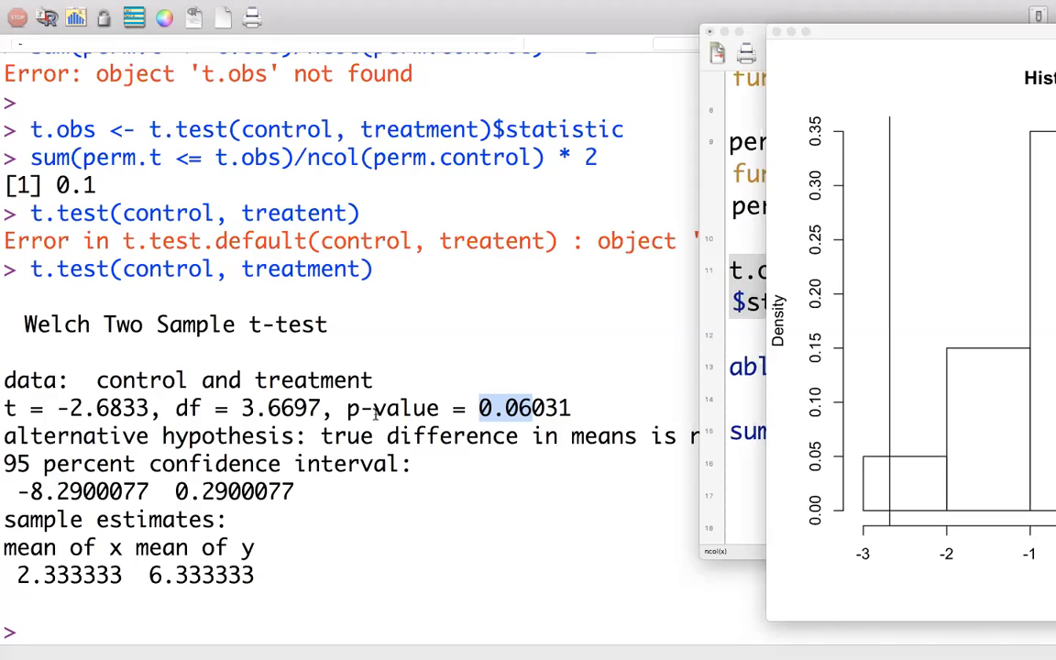
mouse_move(322, 284)
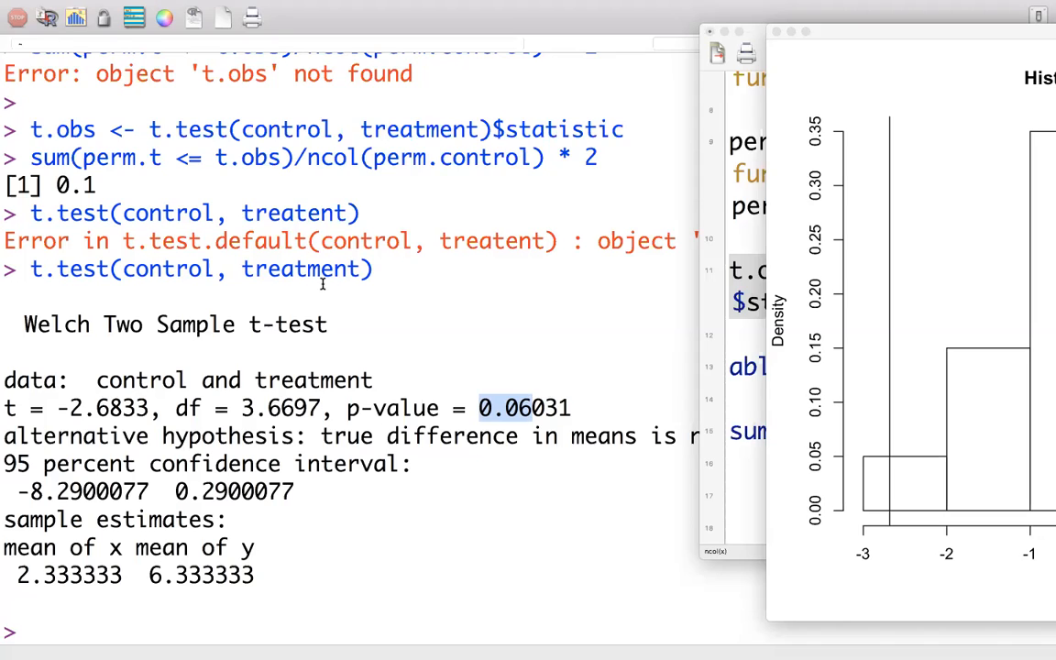
mouse_move(80, 212)
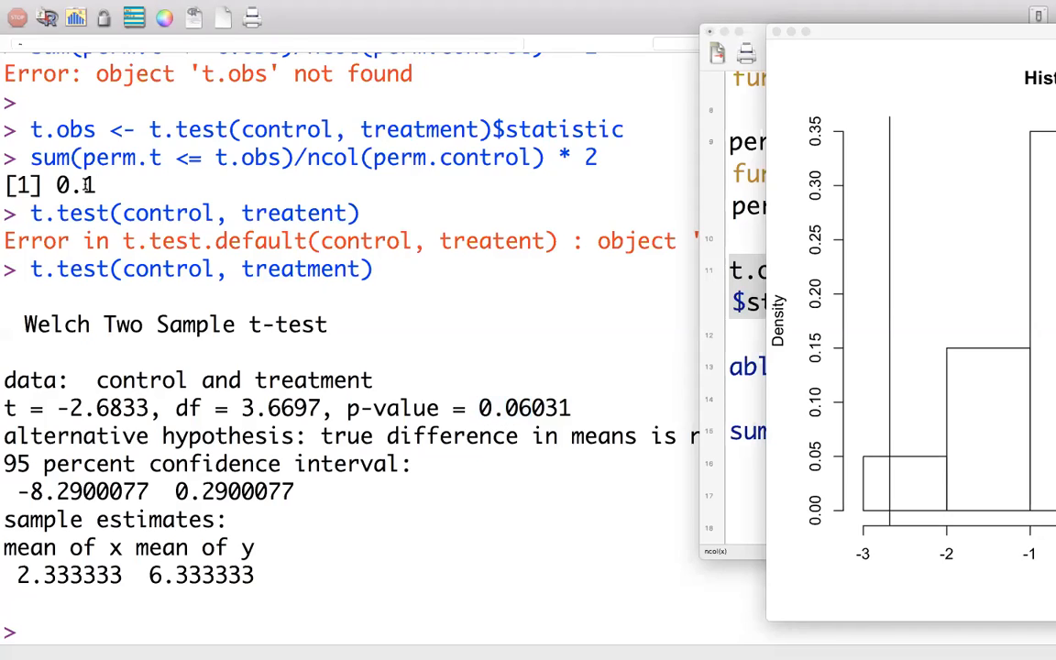
double_click(75, 184)
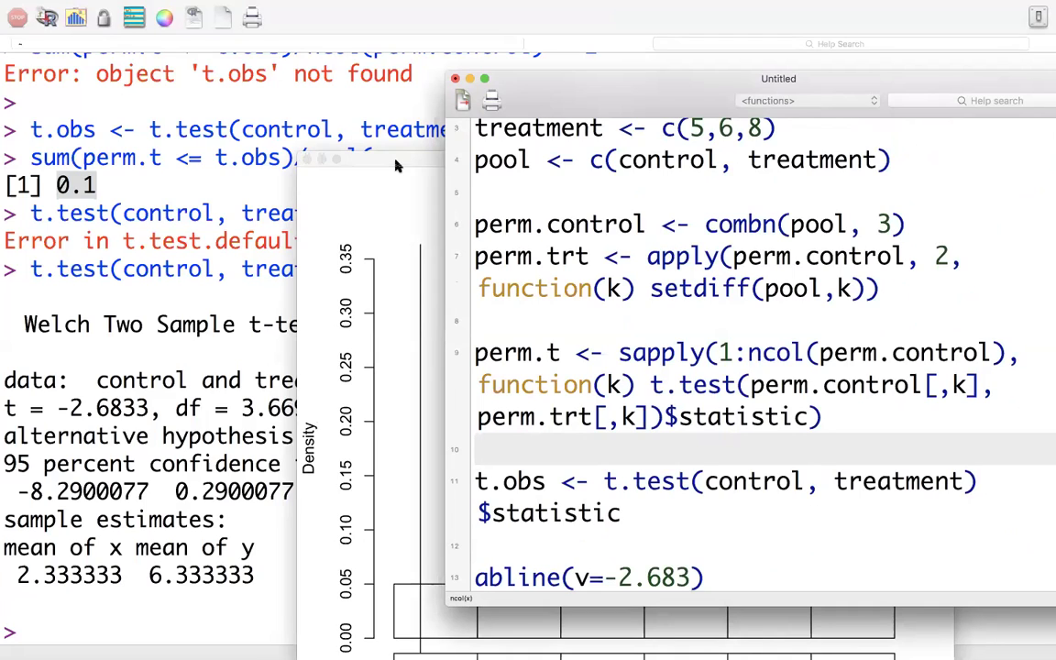
mouse_move(408, 124)
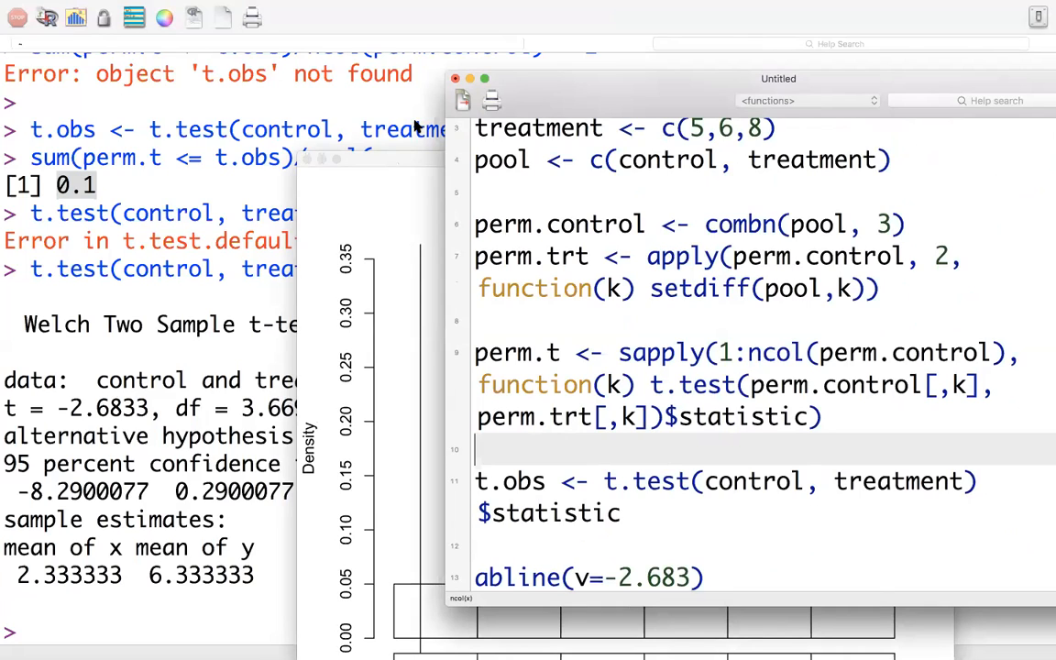
mouse_move(432, 205)
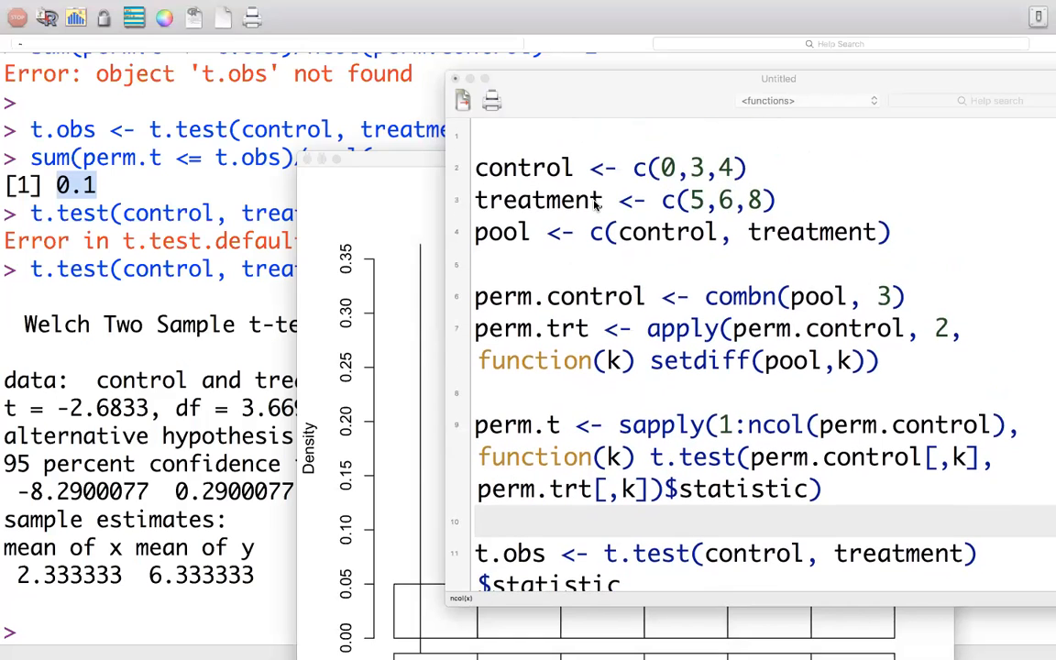
Scroll through the permutation test script from the data down to the p-value line
scroll("down", 3)
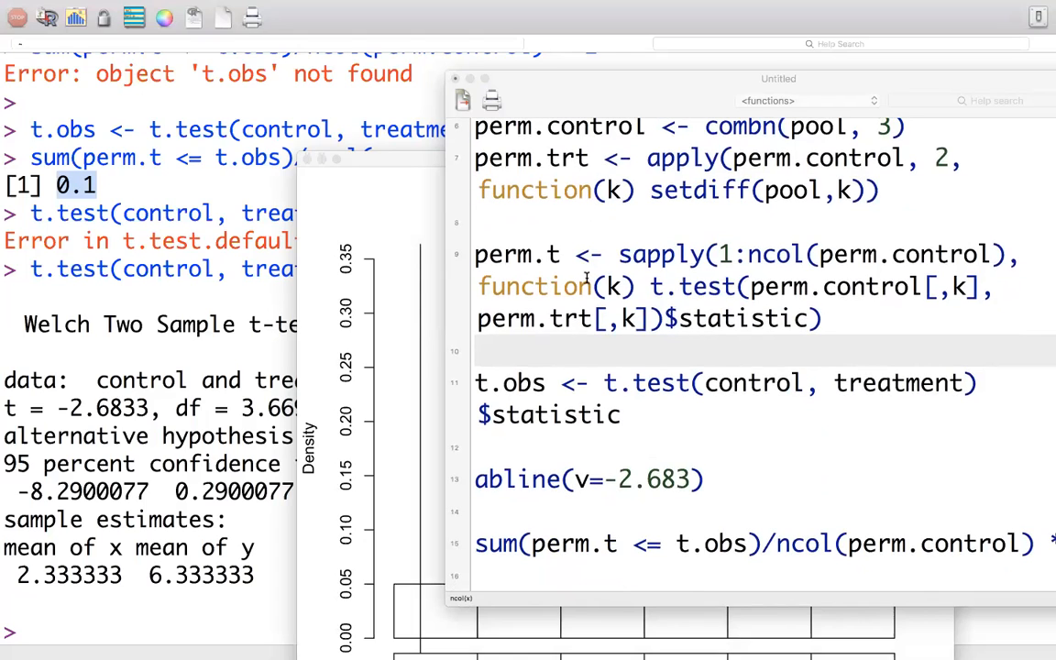
mouse_move(424, 159)
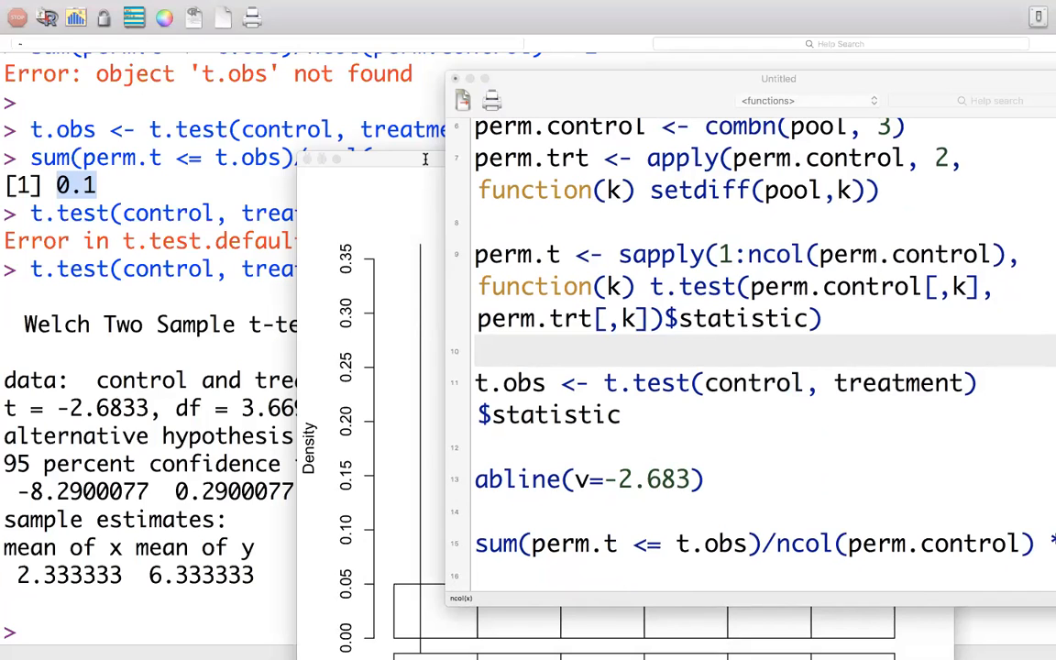
mouse_move(366, 146)
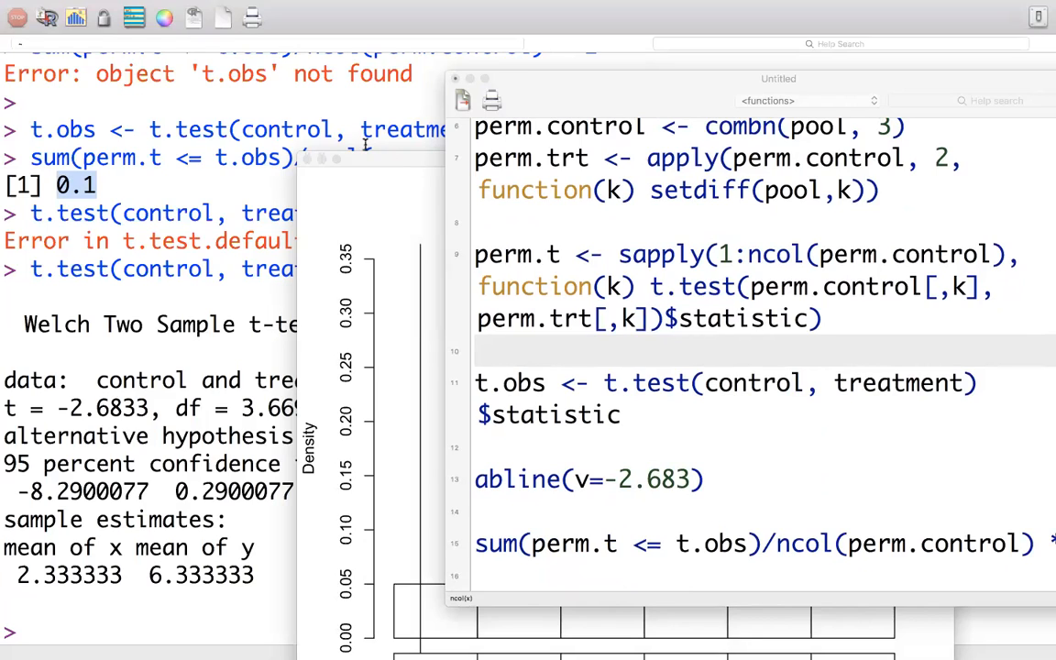
mouse_move(368, 163)
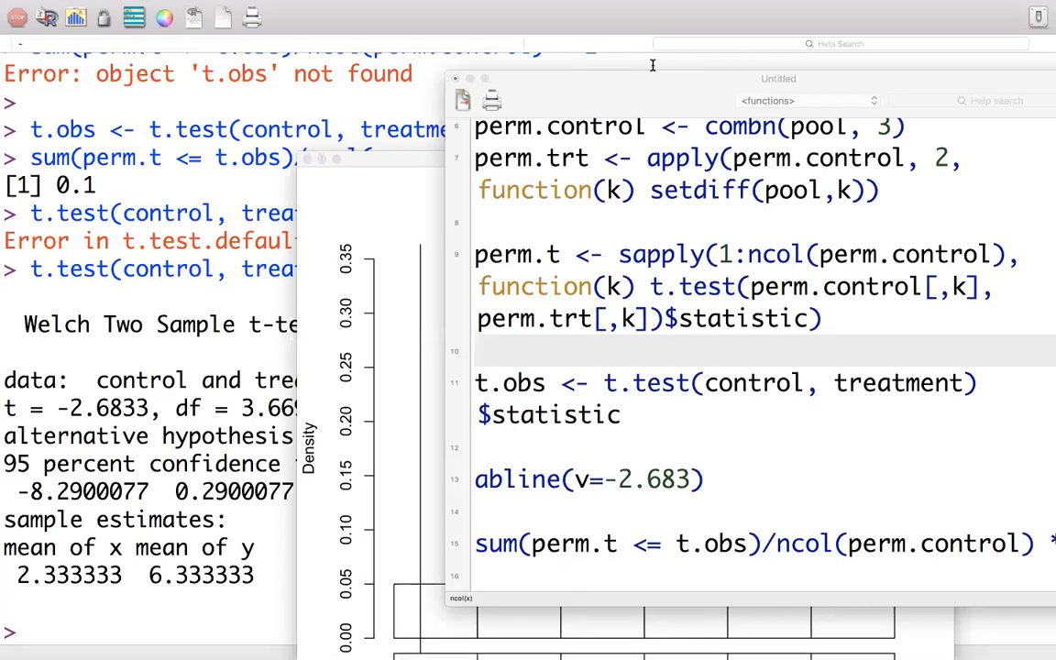
mouse_move(688, 6)
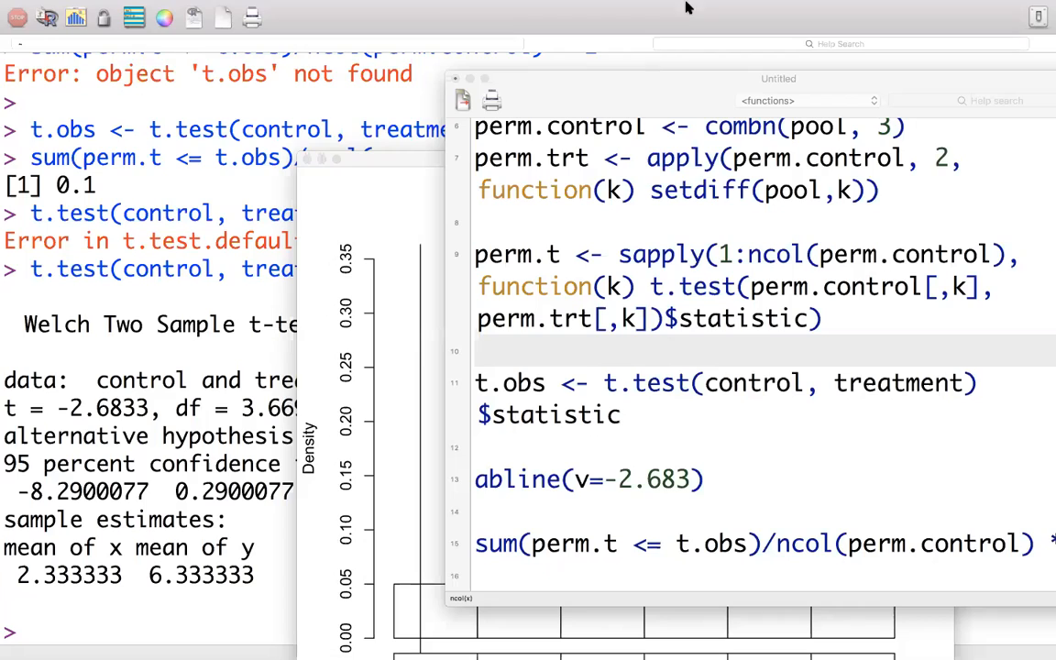